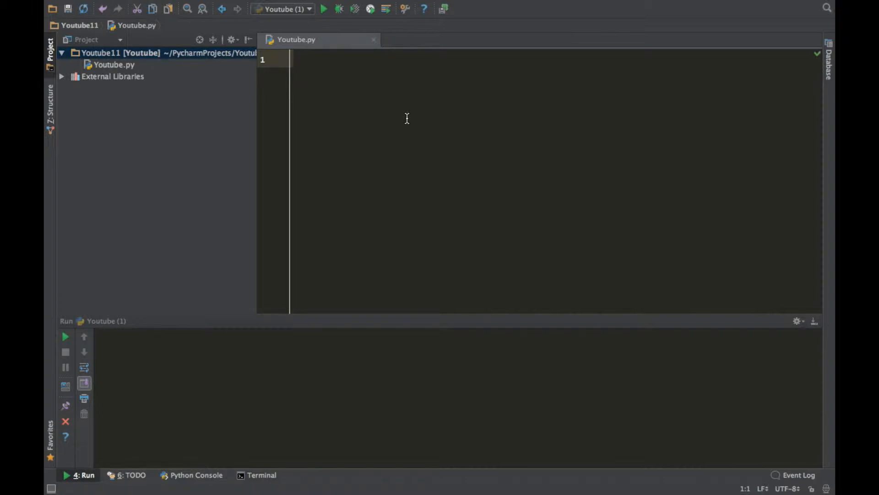
Step: Write x = [1, 3, 4] on line 1 and print(x[0]) on line 2
{"action": "type", "text": "x"}
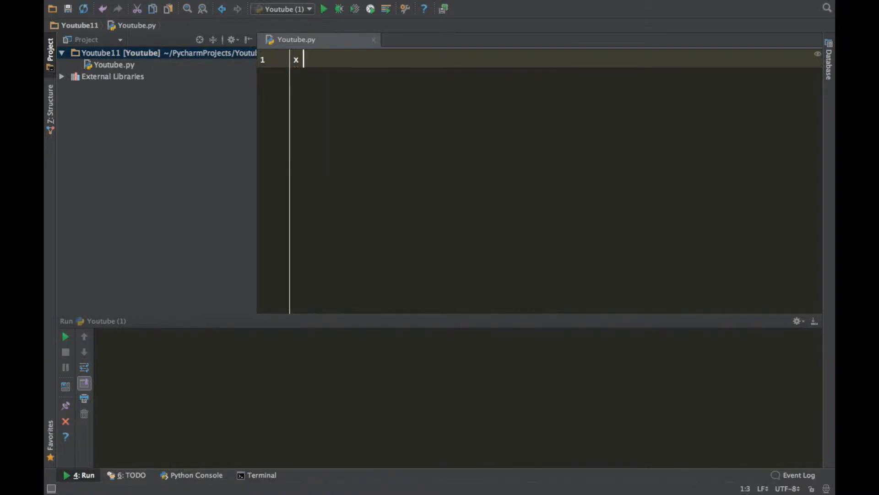
{"action": "type", "text": "="}
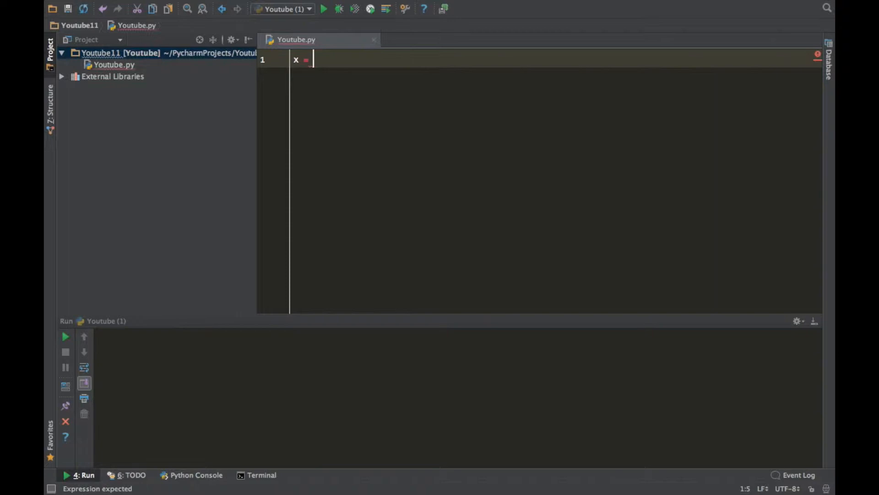
{"action": "type", "text": "[]"}
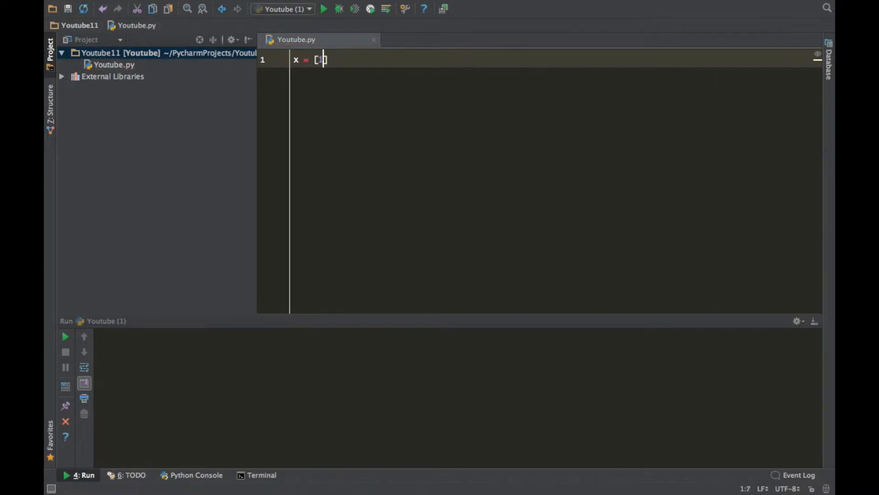
{"action": "type", "text": ", 3"}
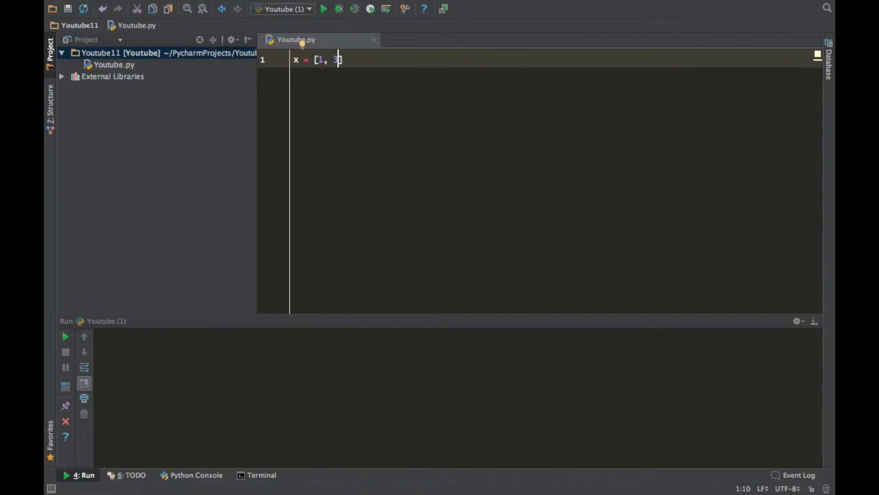
{"action": "type", "text": ", 4"}
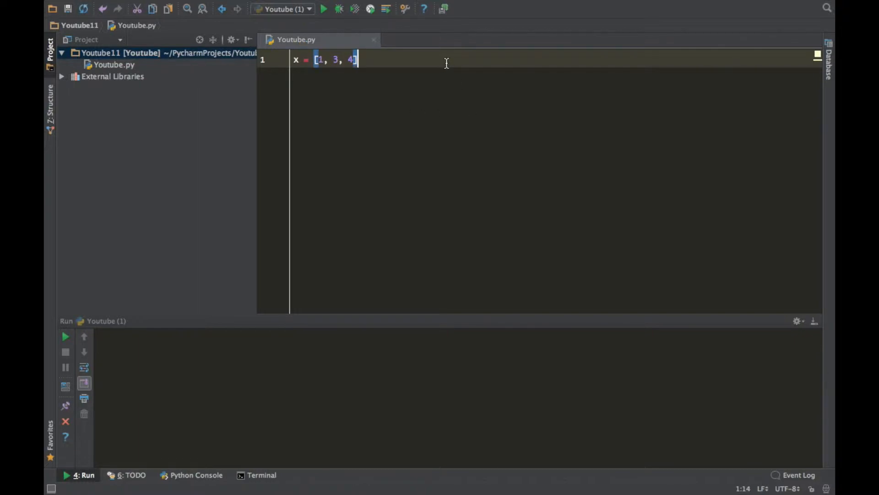
{"action": "type", "text": "p"}
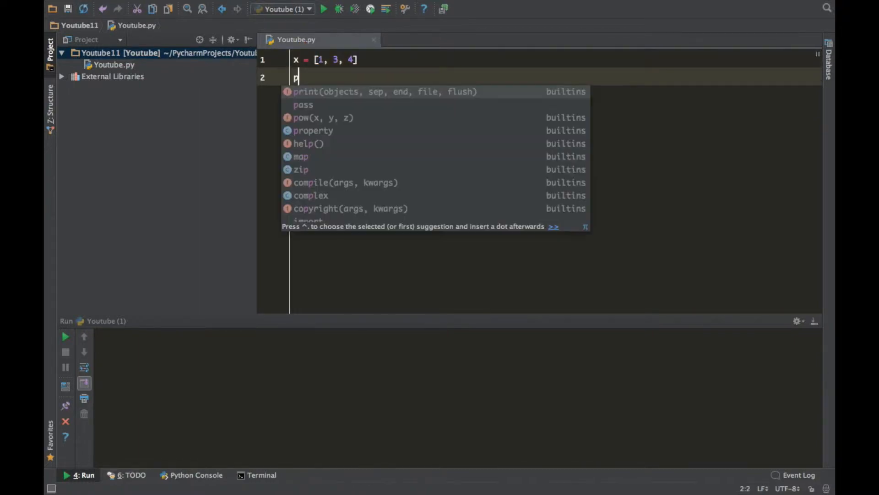
{"action": "type", "text": "print(z"}
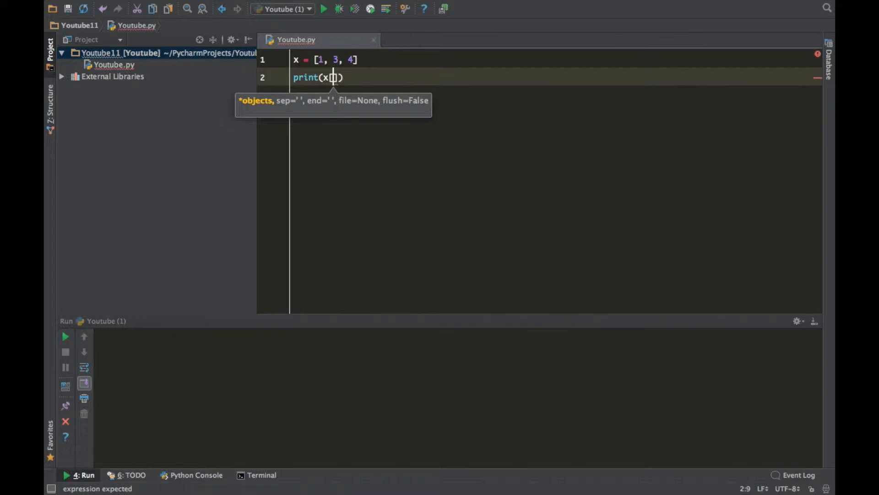
{"action": "type", "text": "[0]"}
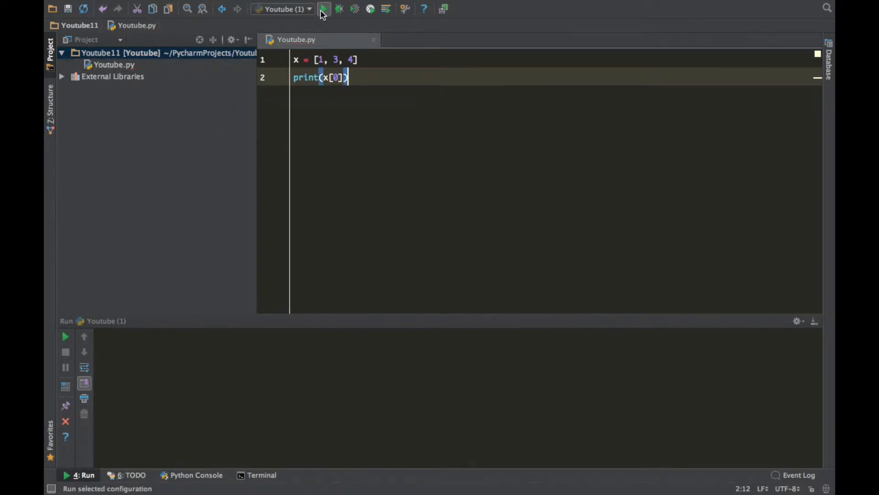
Step: Run the script printing 1, then rerun with x[1] to print 3
{"action": "left_click", "coordinate": [324, 9]}
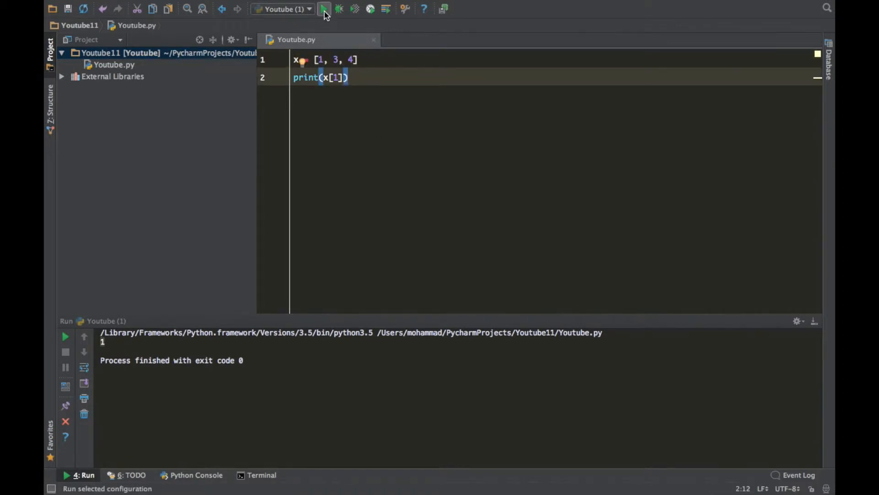
{"action": "left_click", "coordinate": [325, 9]}
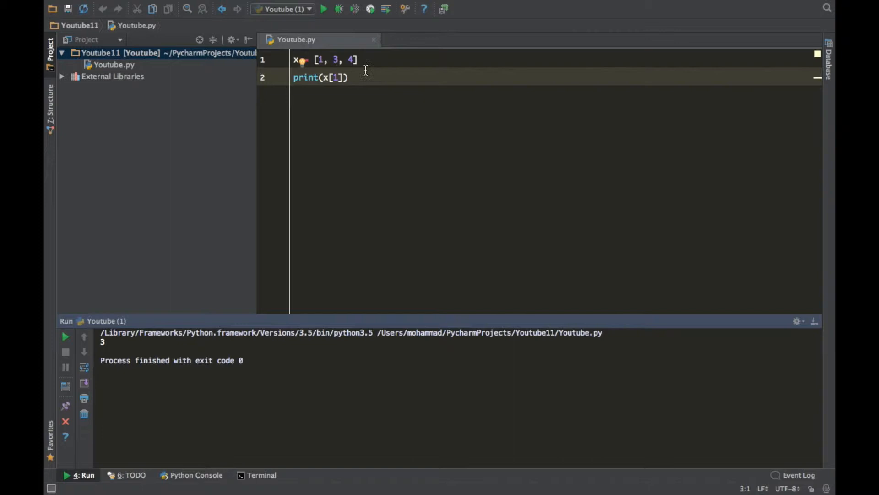
{"action": "mouse_move", "coordinate": [362, 89]}
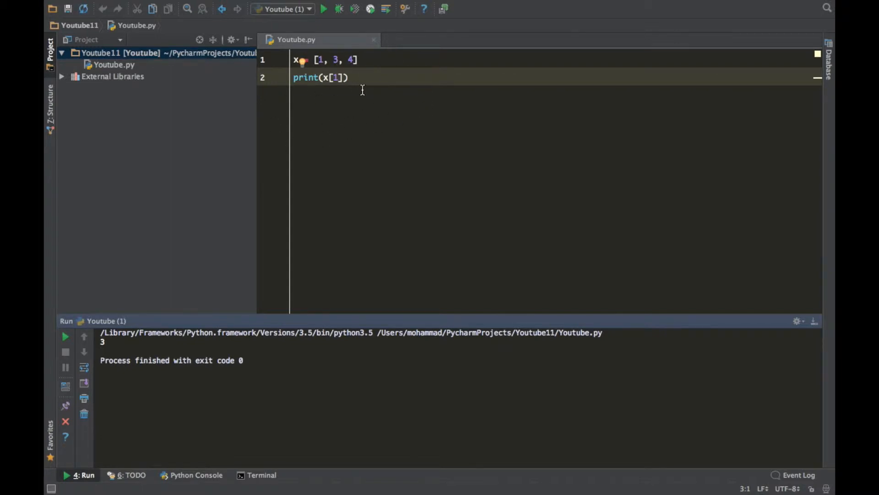
{"action": "mouse_move", "coordinate": [282, 146]}
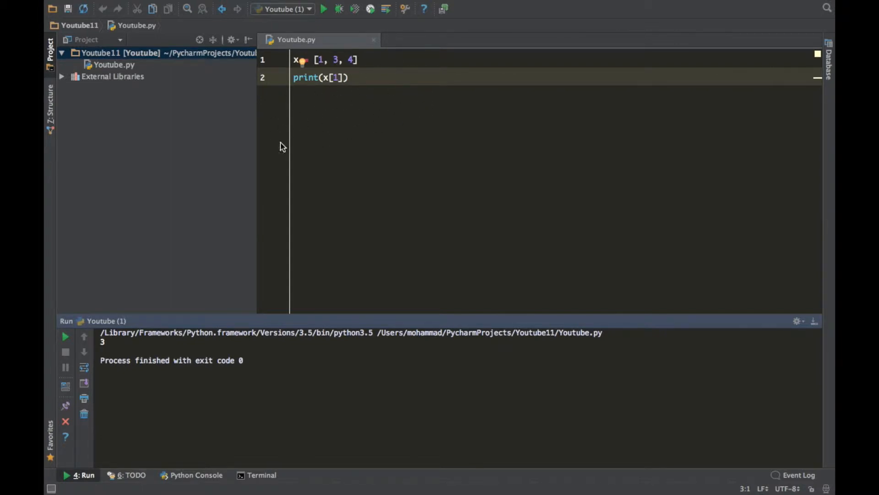
{"action": "mouse_move", "coordinate": [354, 129]}
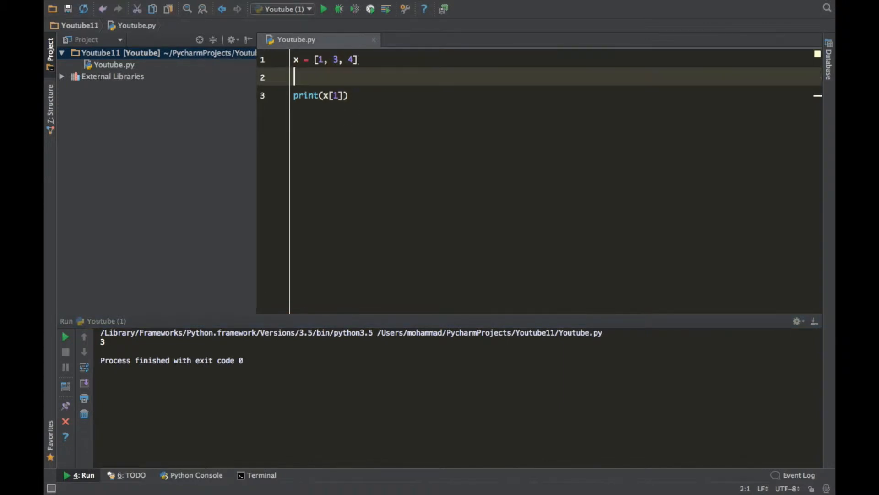
Step: Rewrite x as a multi-line list whose first sublist is [1, 2, 3]
{"action": "left_click", "coordinate": [352, 60]}
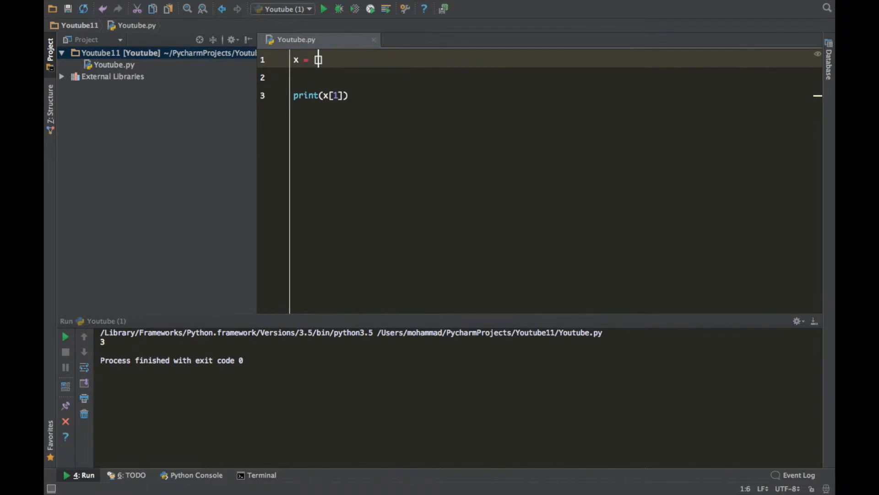
{"action": "type", "text": "["}
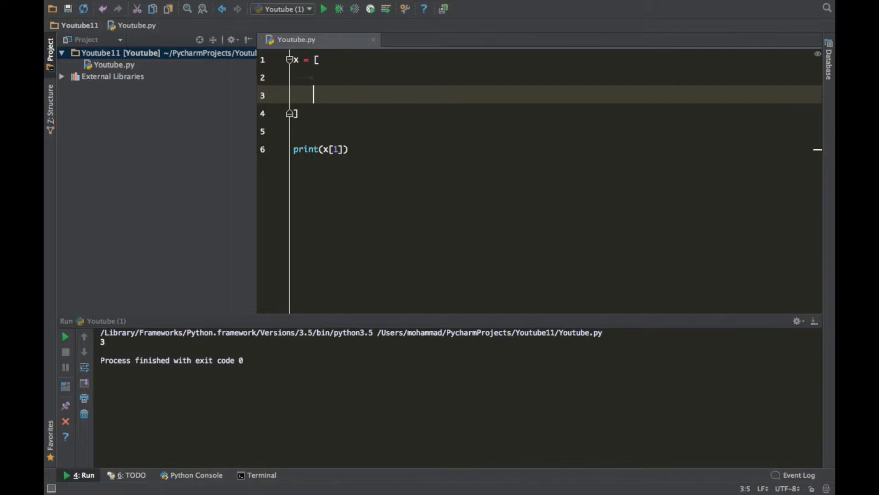
{"action": "key", "text": "enter"}
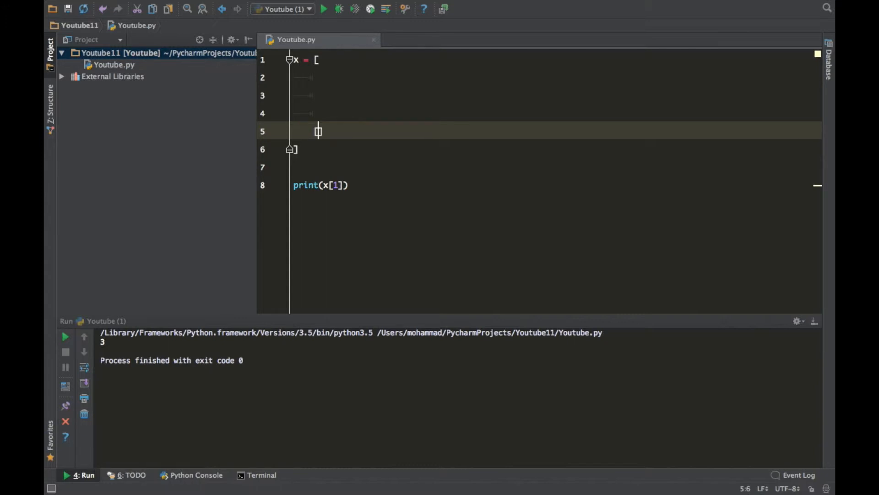
{"action": "type", "text": "[1,"}
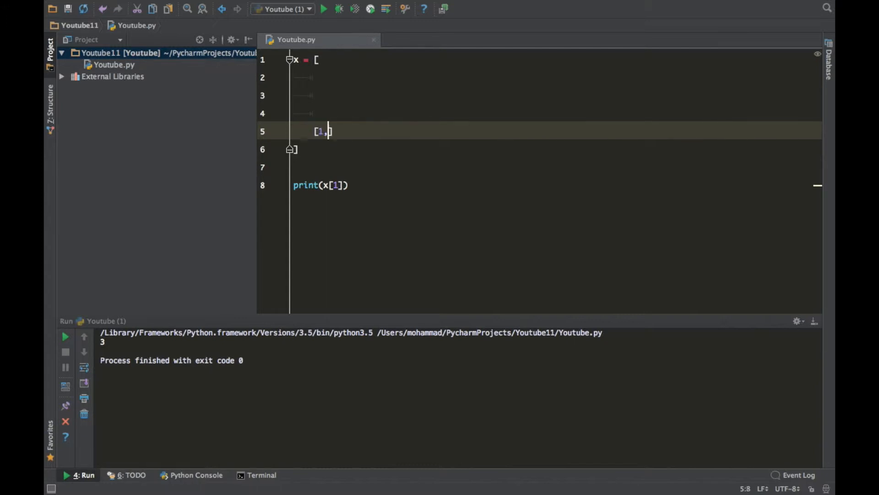
{"action": "type", "text": "2,"}
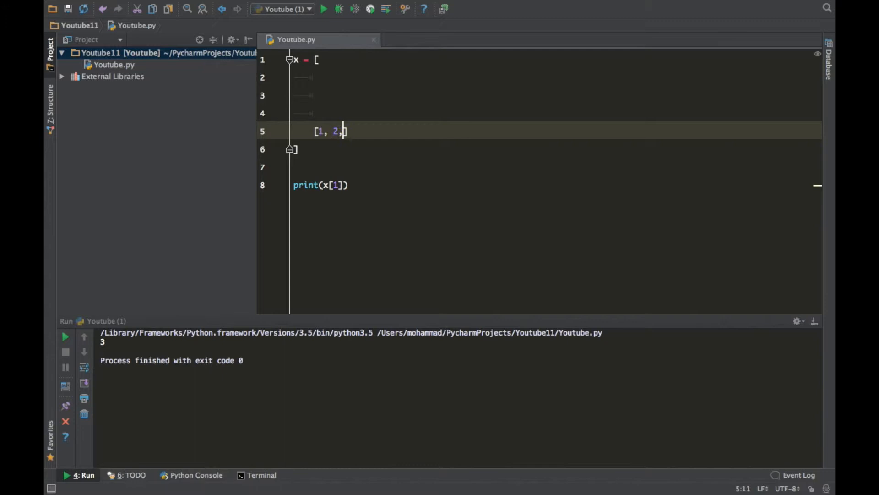
{"action": "type", "text": "3"}
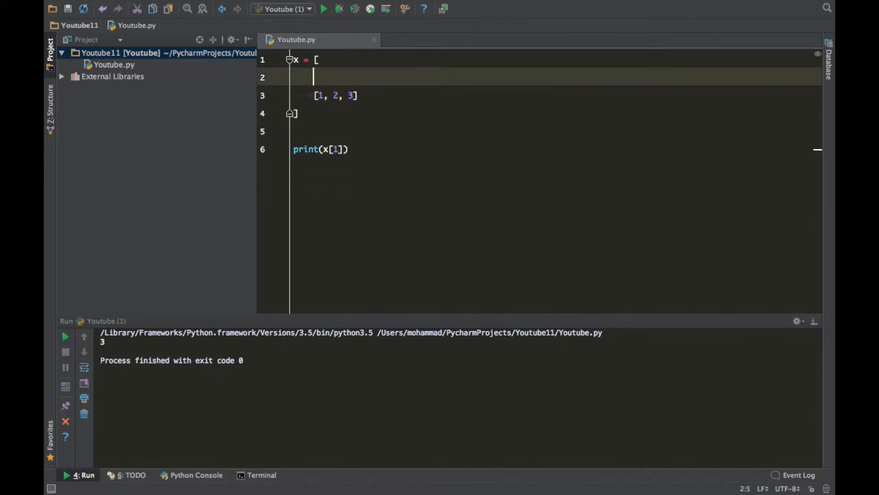
{"action": "key", "text": "Backspace"}
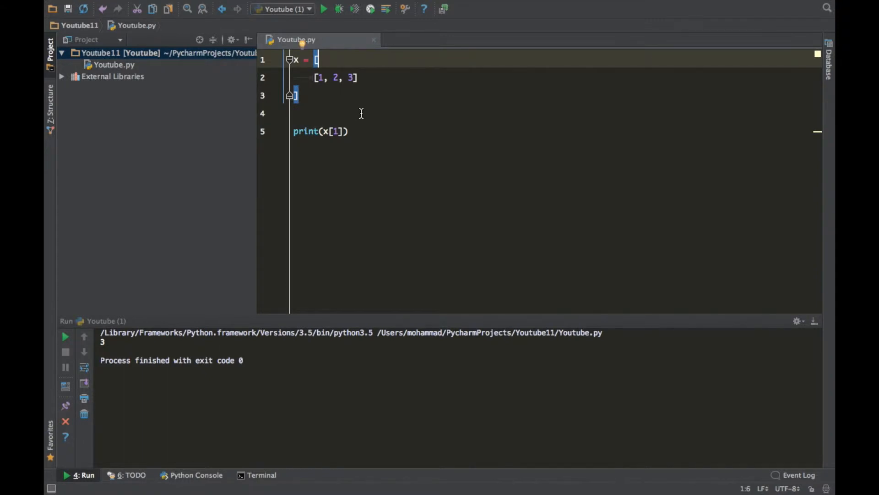
Step: Add sublists [3, 66, 99] and [77, 22, 44] to x
{"action": "type", "text": ","}
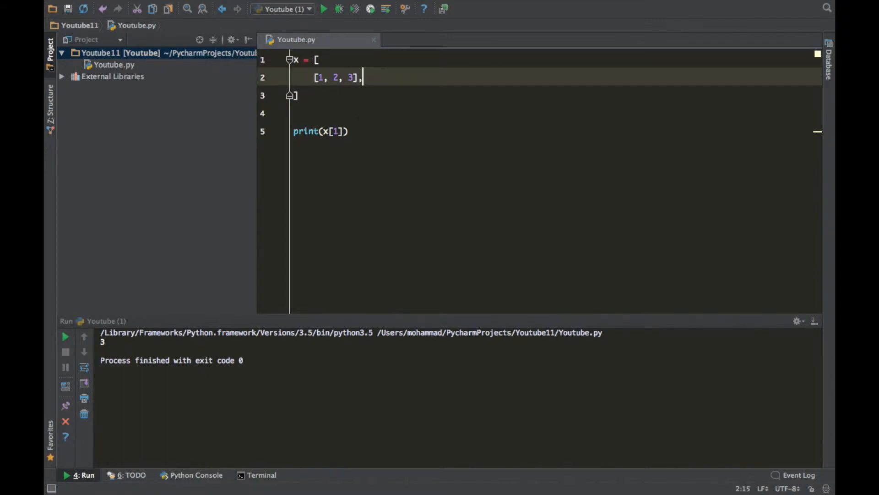
{"action": "key", "text": "enter"}
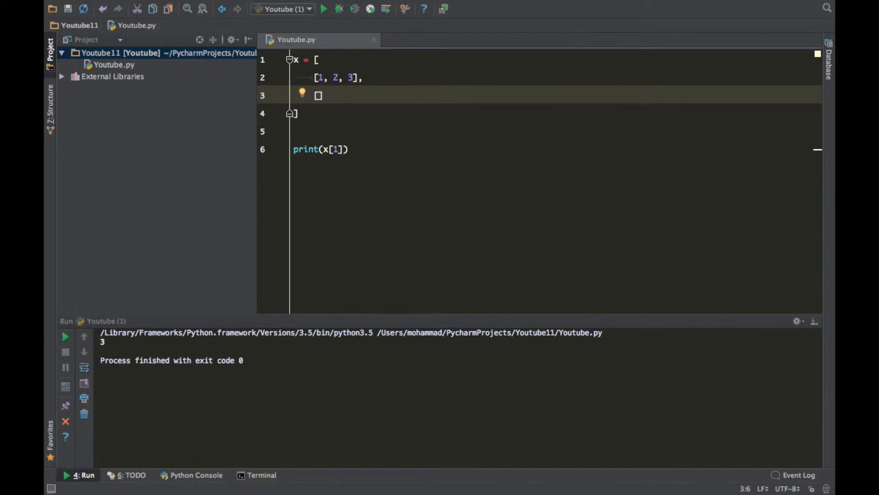
{"action": "type", "text": "[3,"}
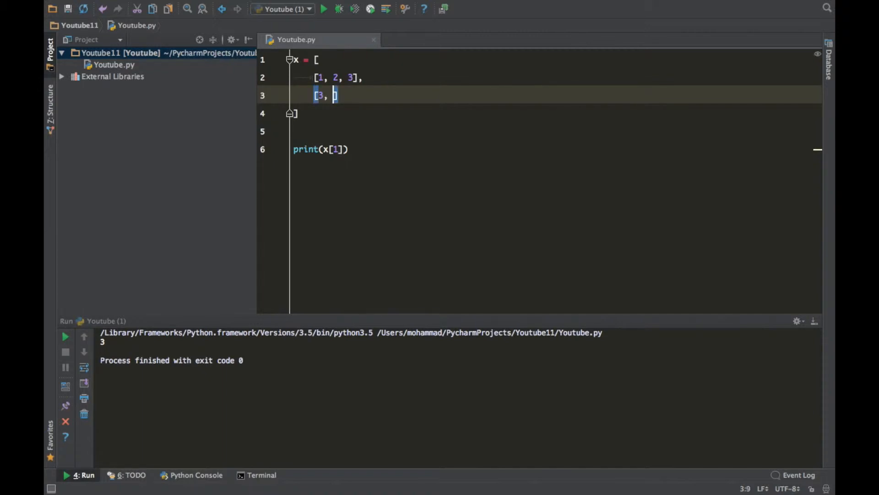
{"action": "type", "text": "66,"}
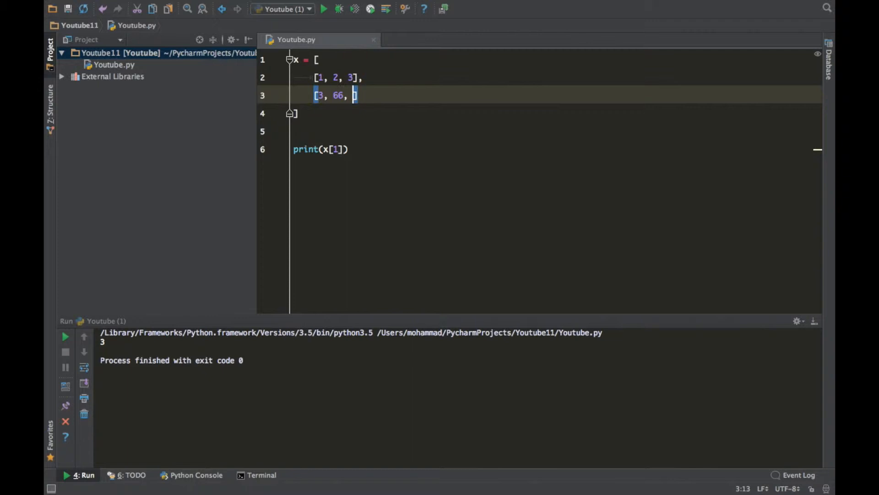
{"action": "type", "text": "99]"}
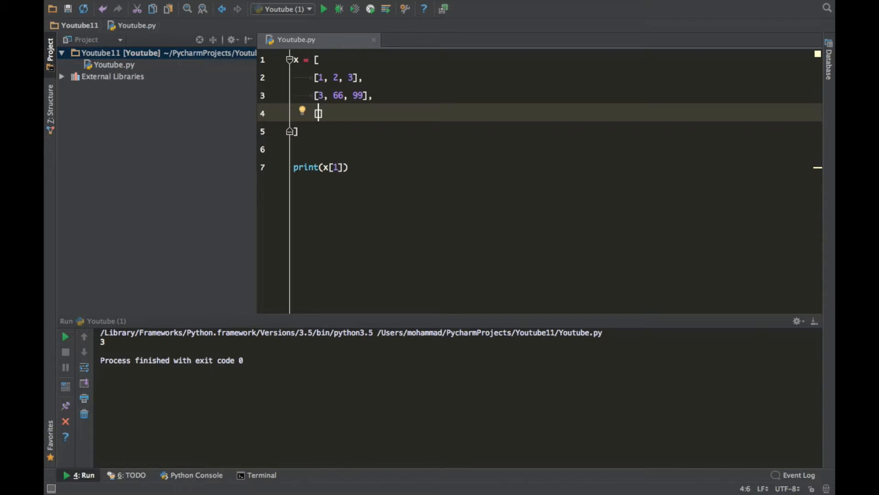
{"action": "type", "text": "[77,"}
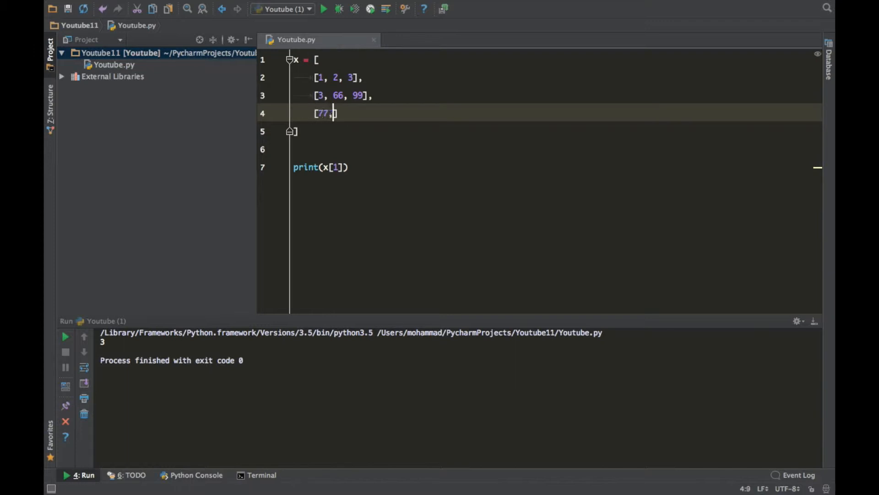
{"action": "type", "text": "22, 4"}
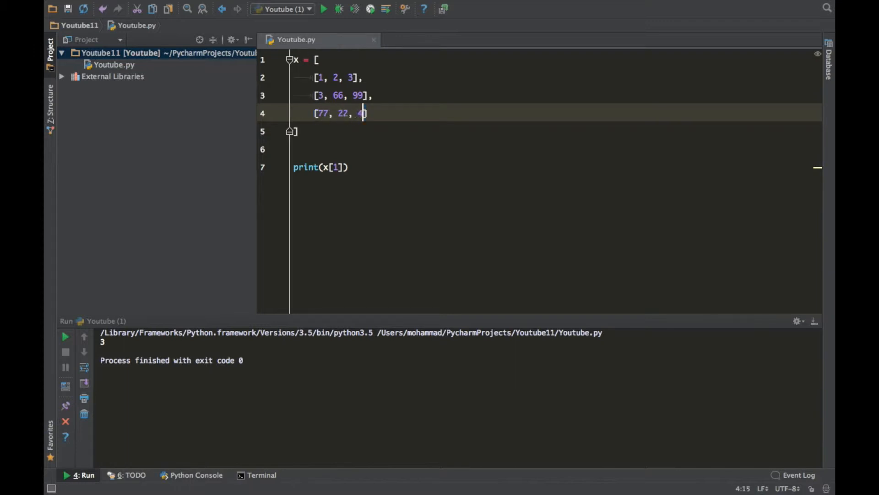
{"action": "type", "text": "4]"}
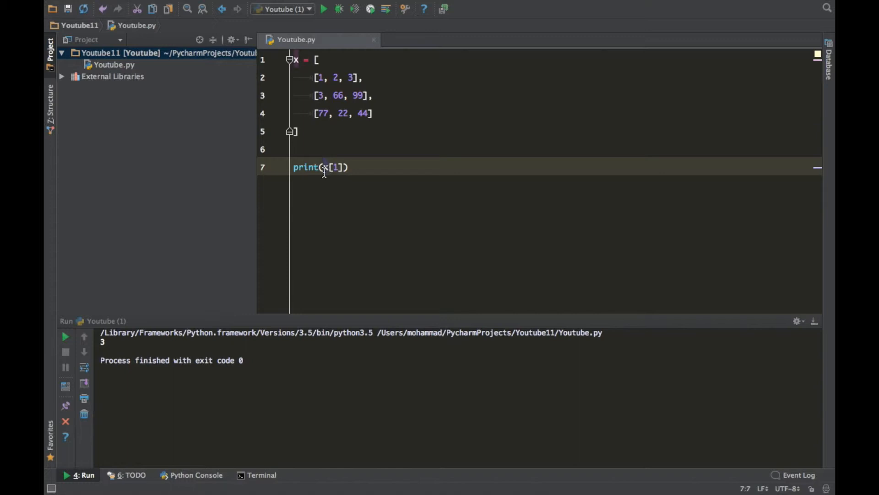
{"action": "mouse_move", "coordinate": [341, 167]}
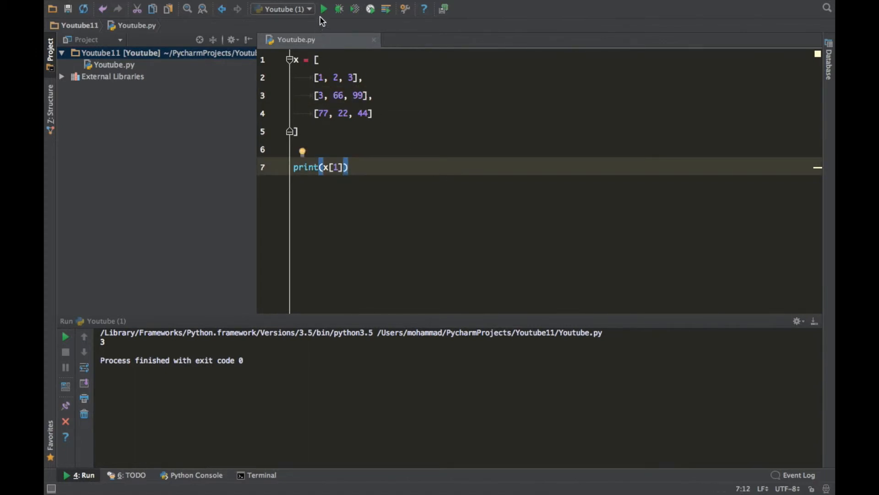
Step: Run the script to print x[1], then start editing the index toward x[2]
{"action": "left_click", "coordinate": [324, 8]}
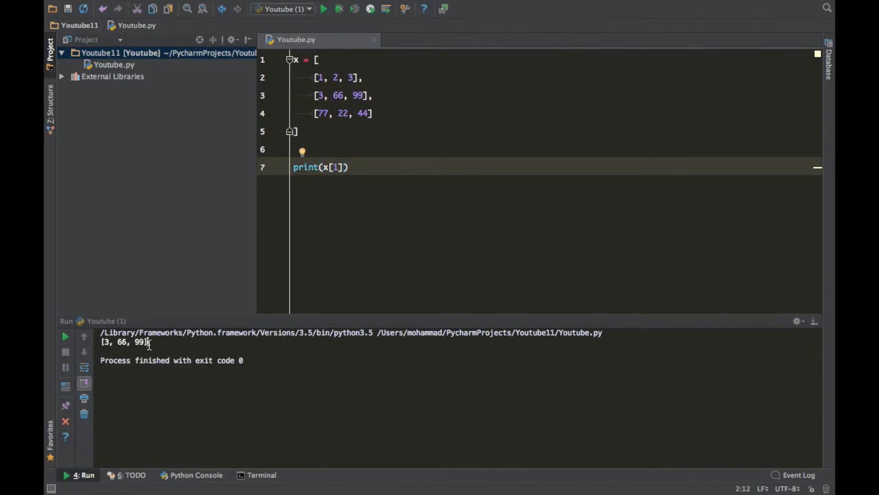
{"action": "left_click", "coordinate": [338, 167]}
{"action": "type", "text": "2"}
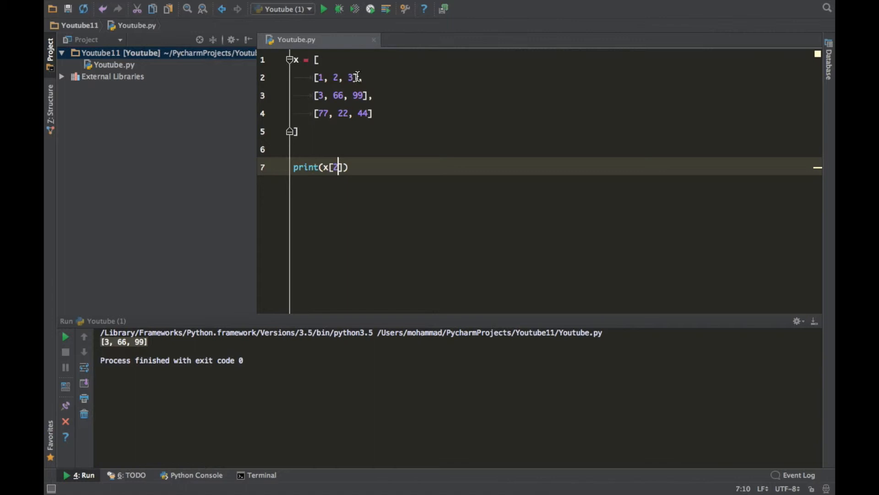
{"action": "mouse_move", "coordinate": [383, 114]}
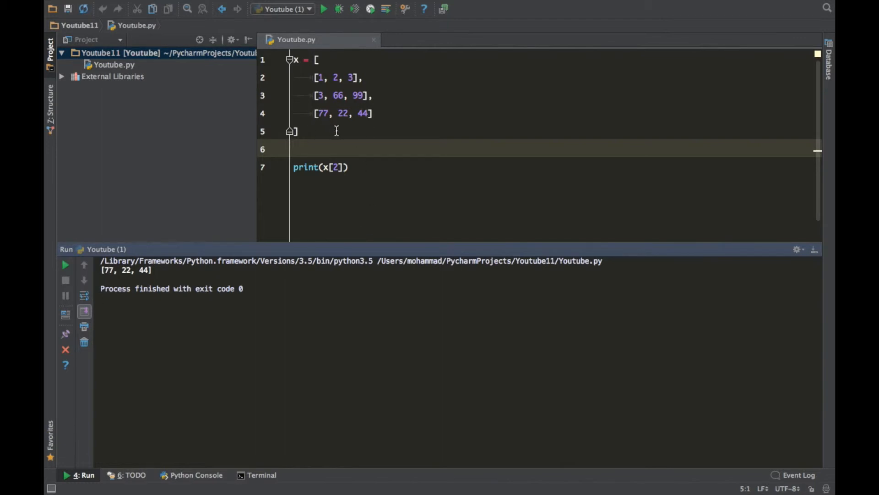
{"action": "mouse_move", "coordinate": [354, 115]}
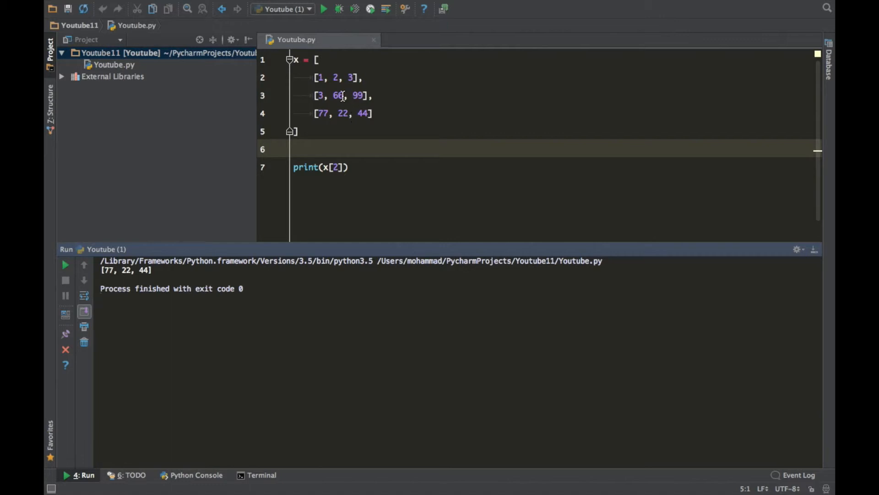
{"action": "mouse_move", "coordinate": [352, 114]}
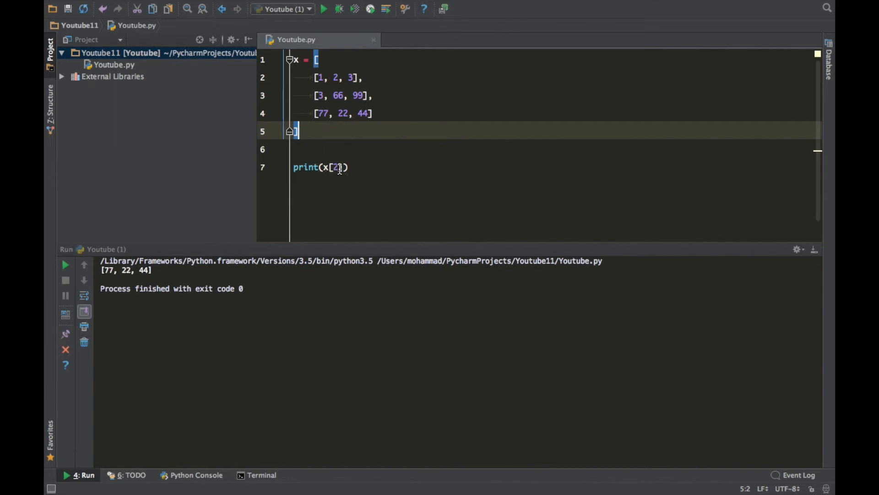
{"action": "mouse_move", "coordinate": [352, 167]}
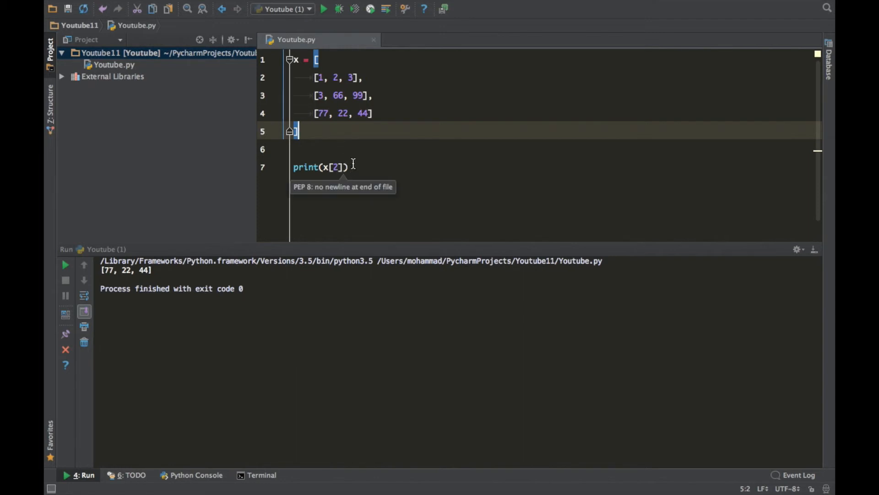
{"action": "mouse_move", "coordinate": [378, 177]}
{"action": "type", "text": "["}
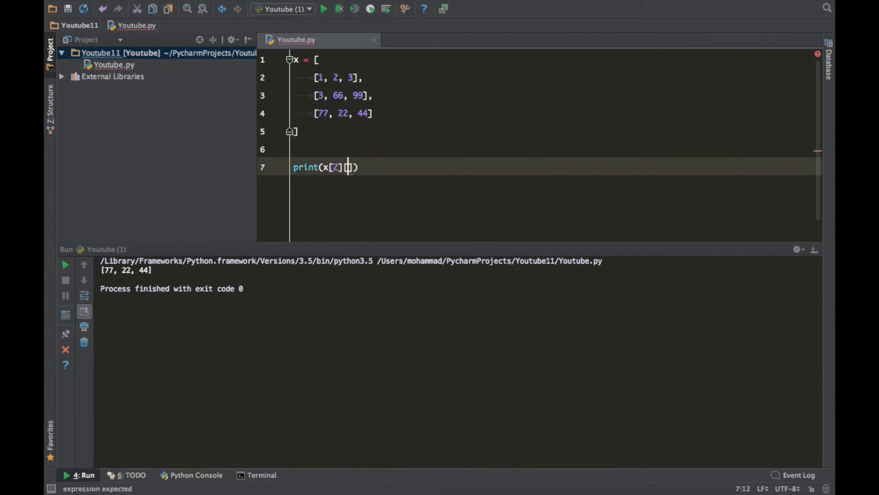
Step: Make the print read x[2][1] and run it to output 22
{"action": "type", "text": "1"}
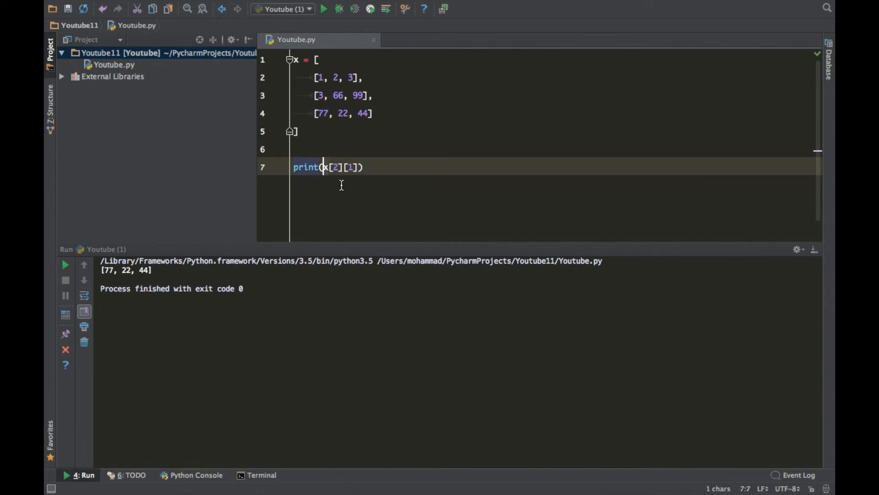
{"action": "left_click_drag", "start_coordinate": [329, 166], "coordinate": [359, 167]}
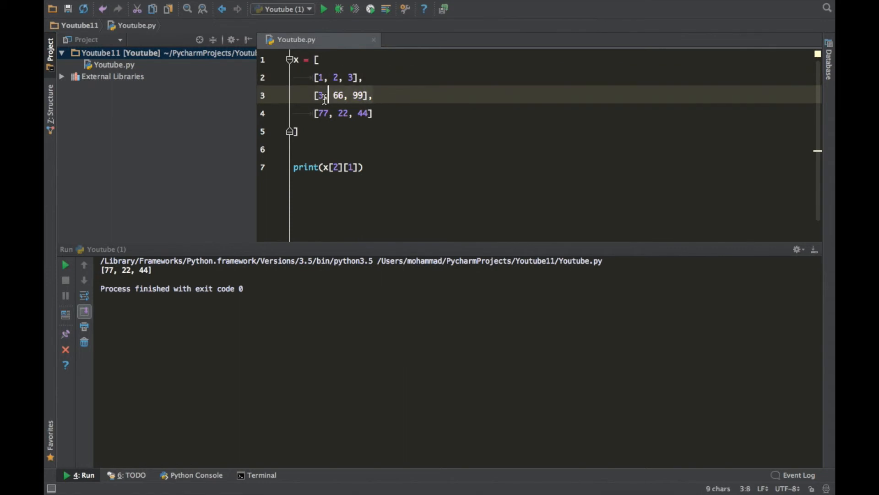
{"action": "left_click", "coordinate": [315, 112]}
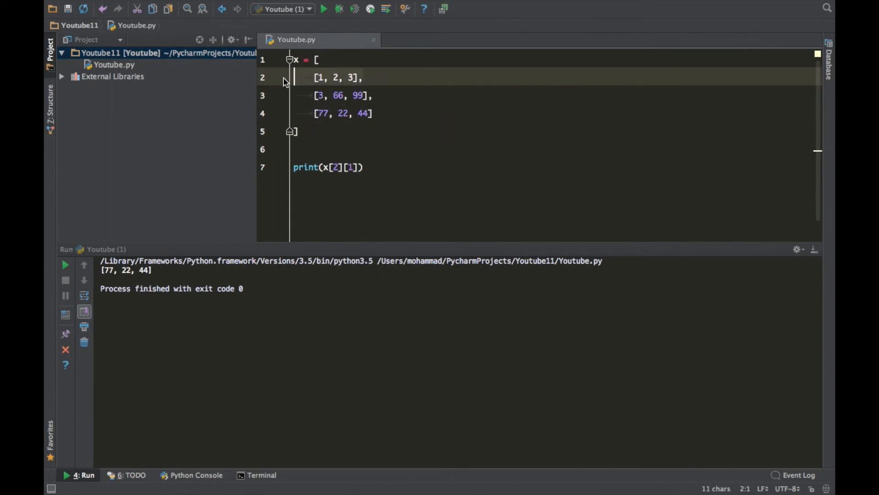
{"action": "mouse_move", "coordinate": [311, 100]}
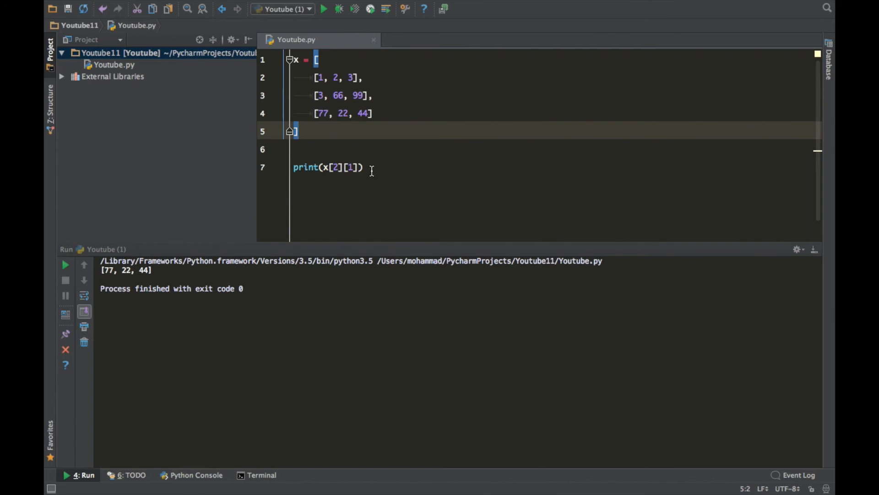
{"action": "left_click", "coordinate": [325, 9]}
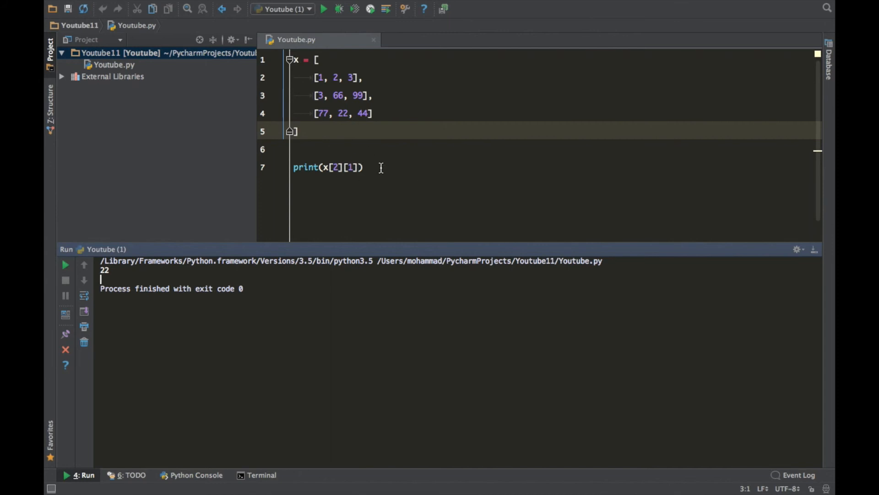
Step: Change the print to x[1][2] and run it to output 99
{"action": "double_click", "coordinate": [359, 95]}
{"action": "type", "text": "1"}
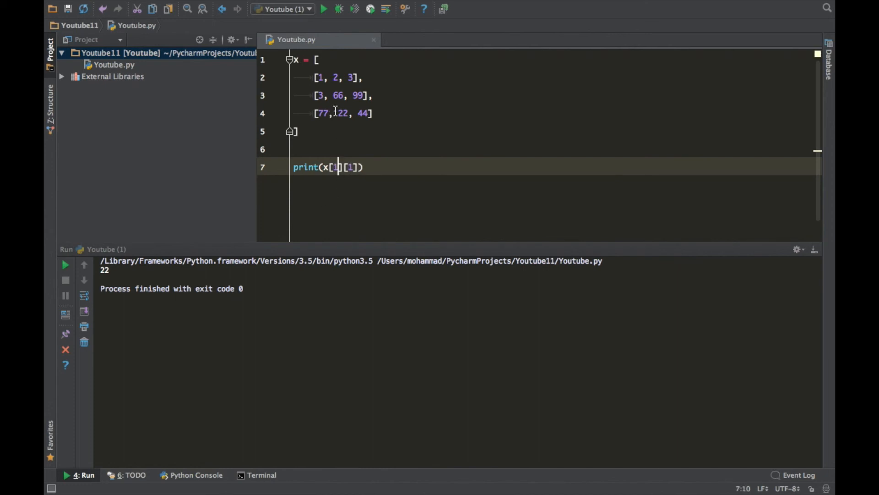
{"action": "mouse_move", "coordinate": [358, 95]}
{"action": "type", "text": "2"}
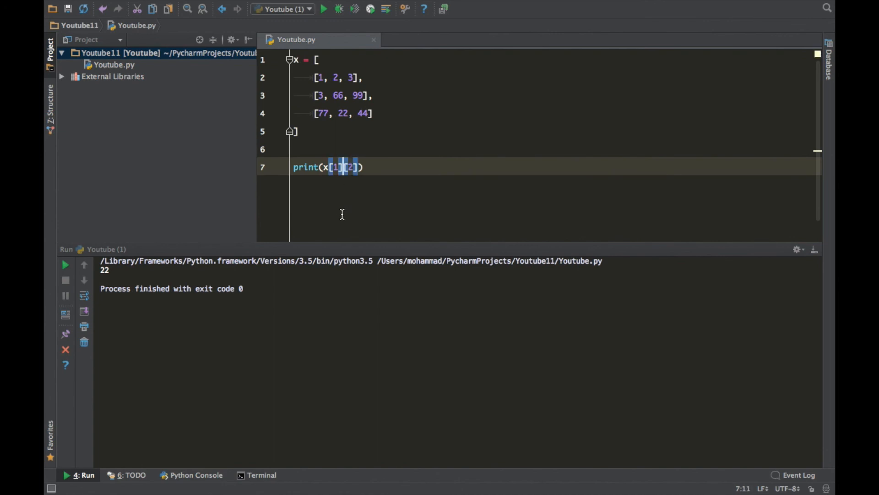
{"action": "left_click", "coordinate": [323, 9]}
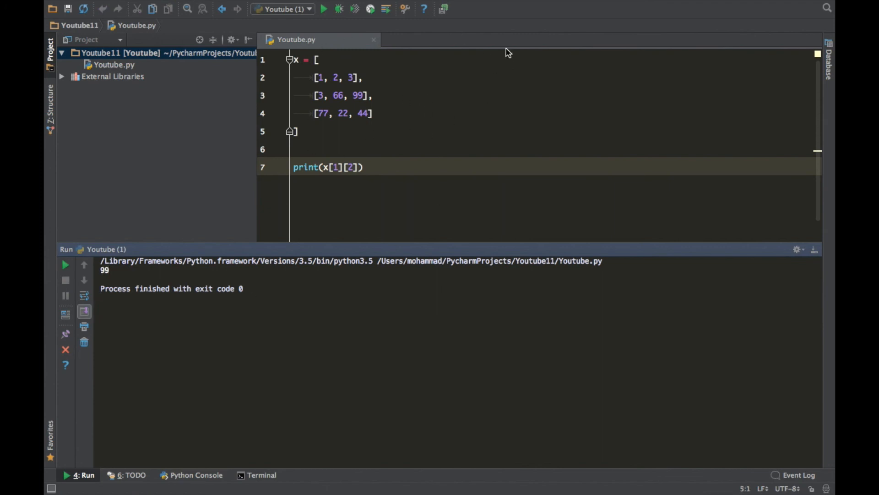
{"action": "mouse_move", "coordinate": [367, 80]}
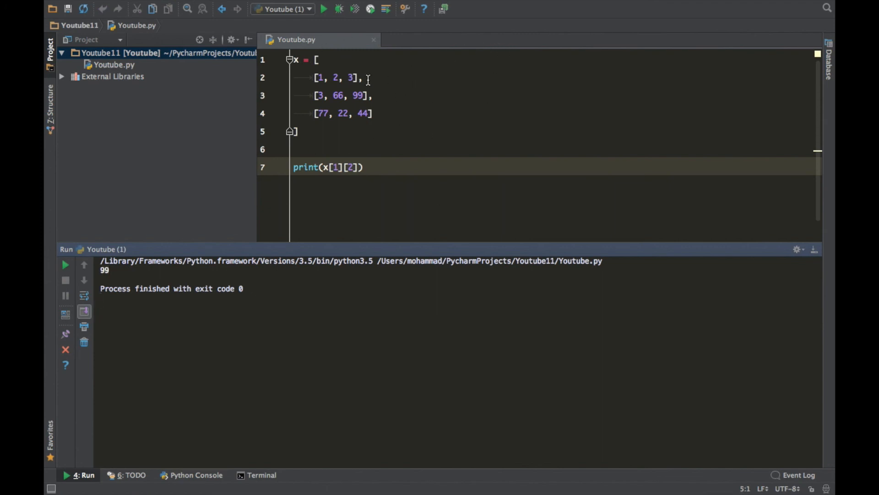
{"action": "mouse_move", "coordinate": [416, 111]}
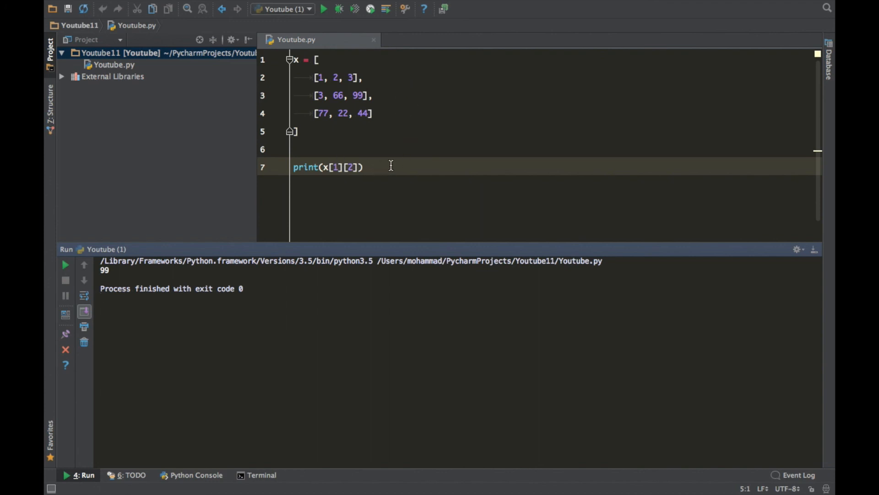
{"action": "mouse_move", "coordinate": [398, 154]}
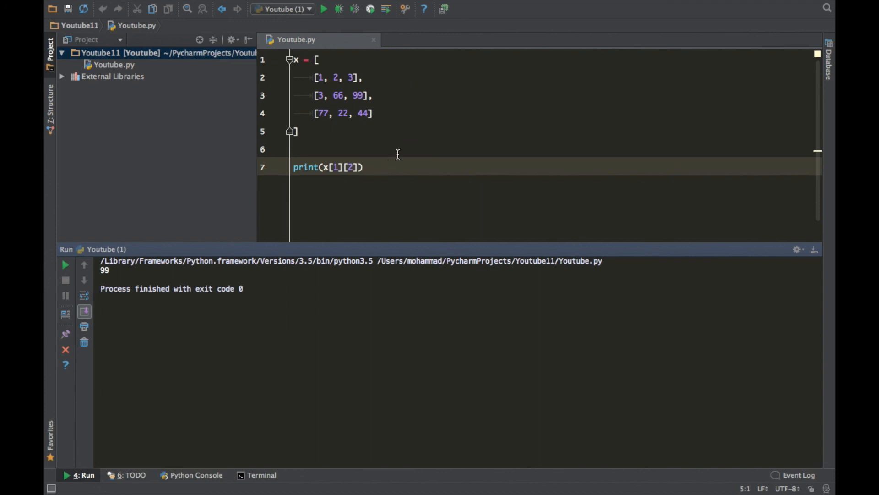